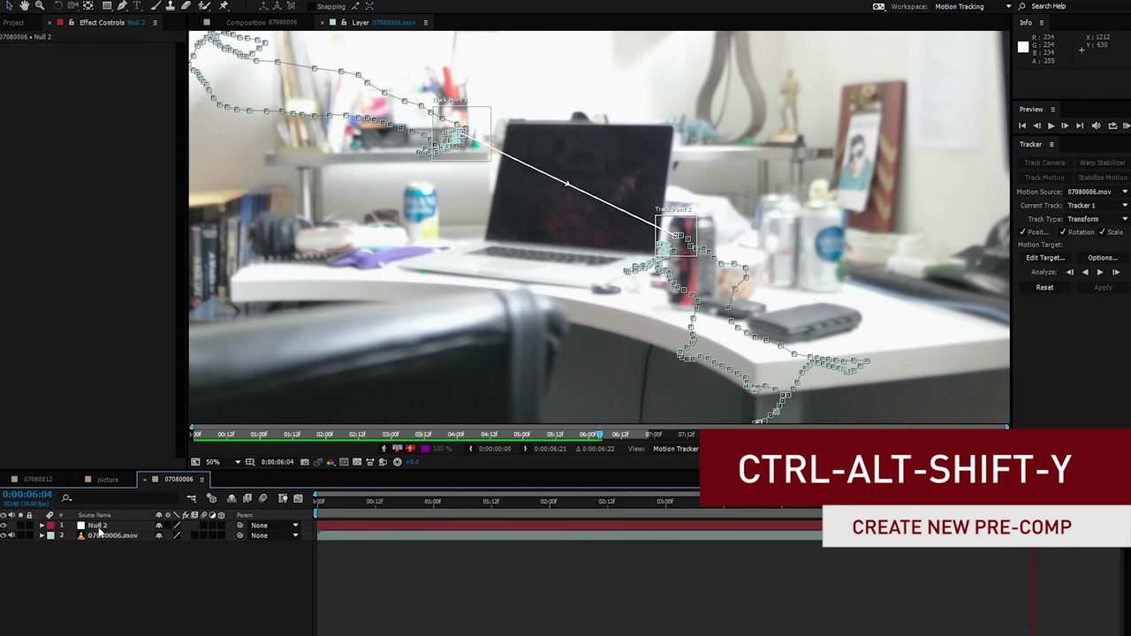
Set Null 2 as the Tracker target and apply the track in X and Y.
right_click(97, 525)
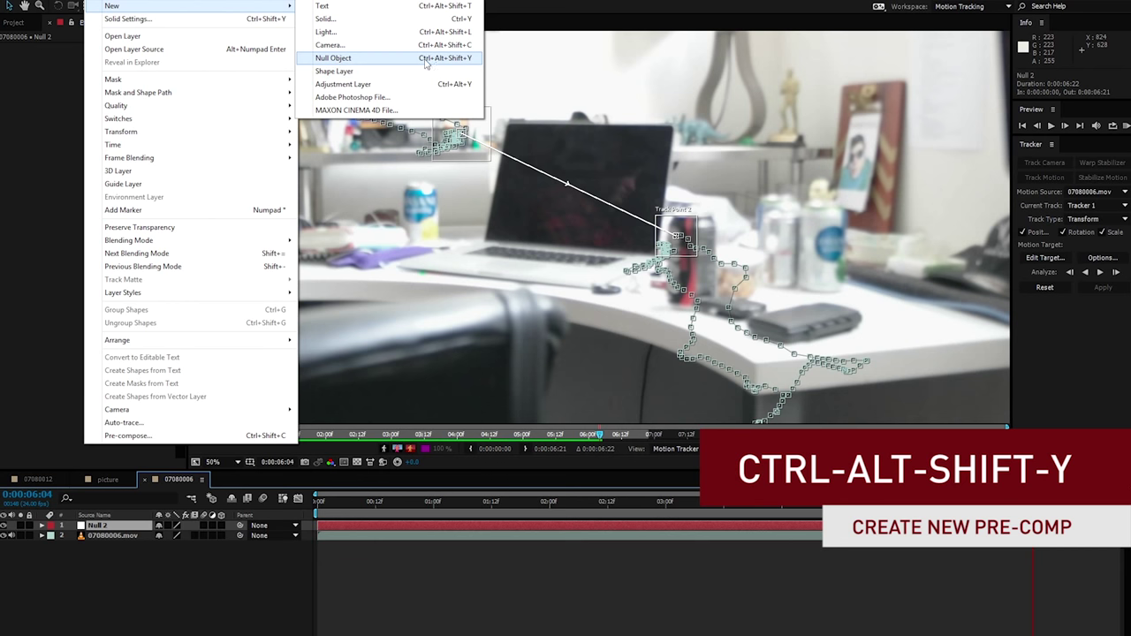
key(ctrl+alt+shift+y)
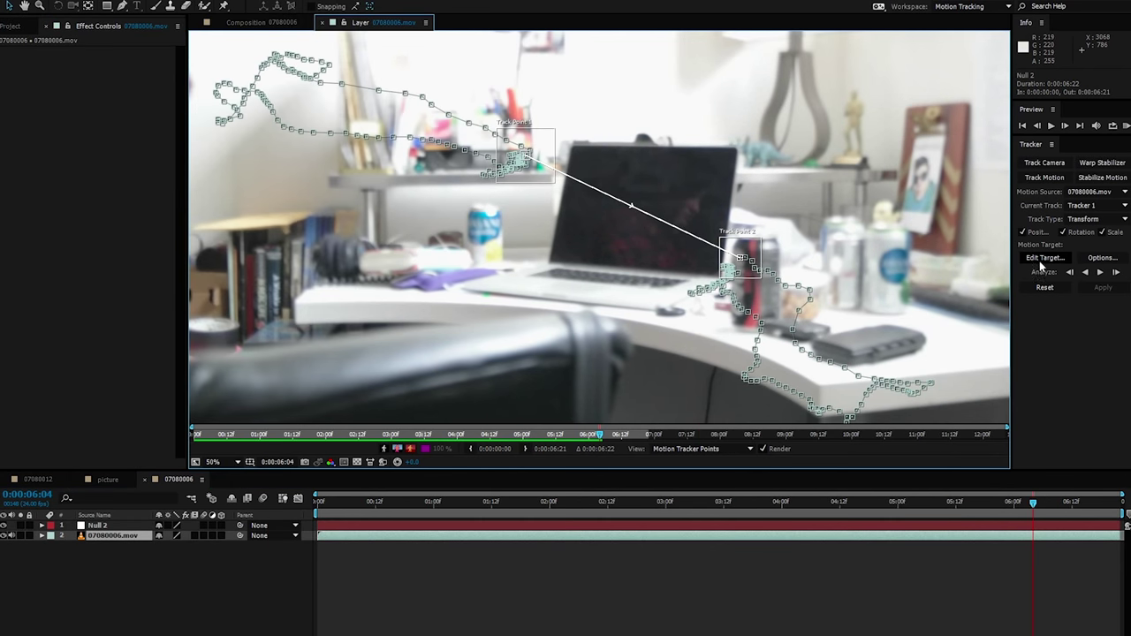
click(1044, 257)
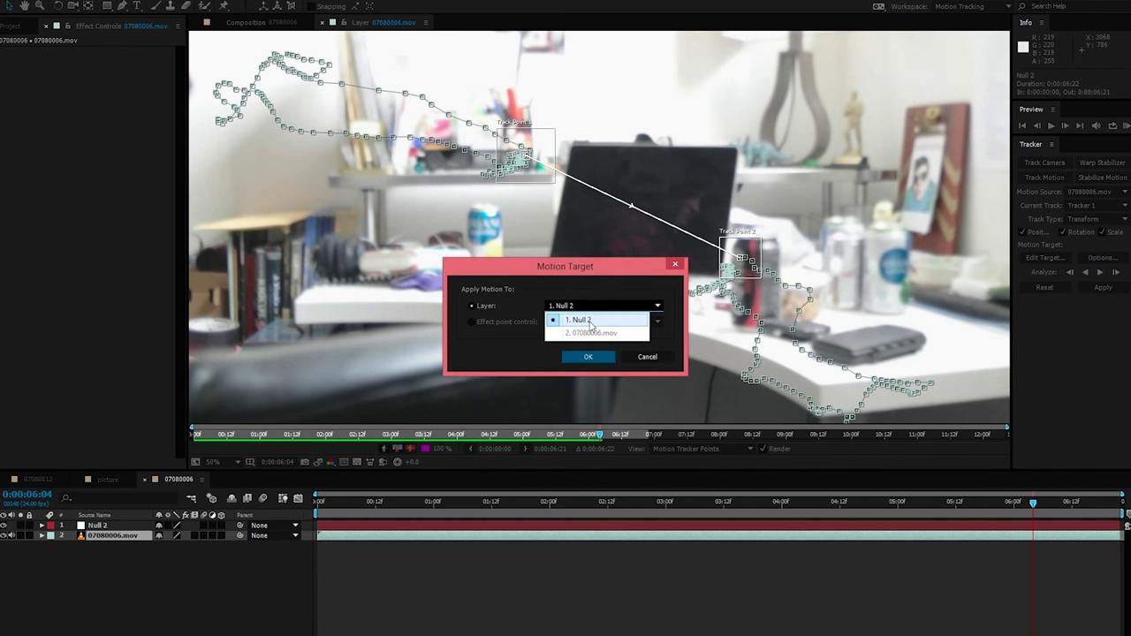
click(588, 356)
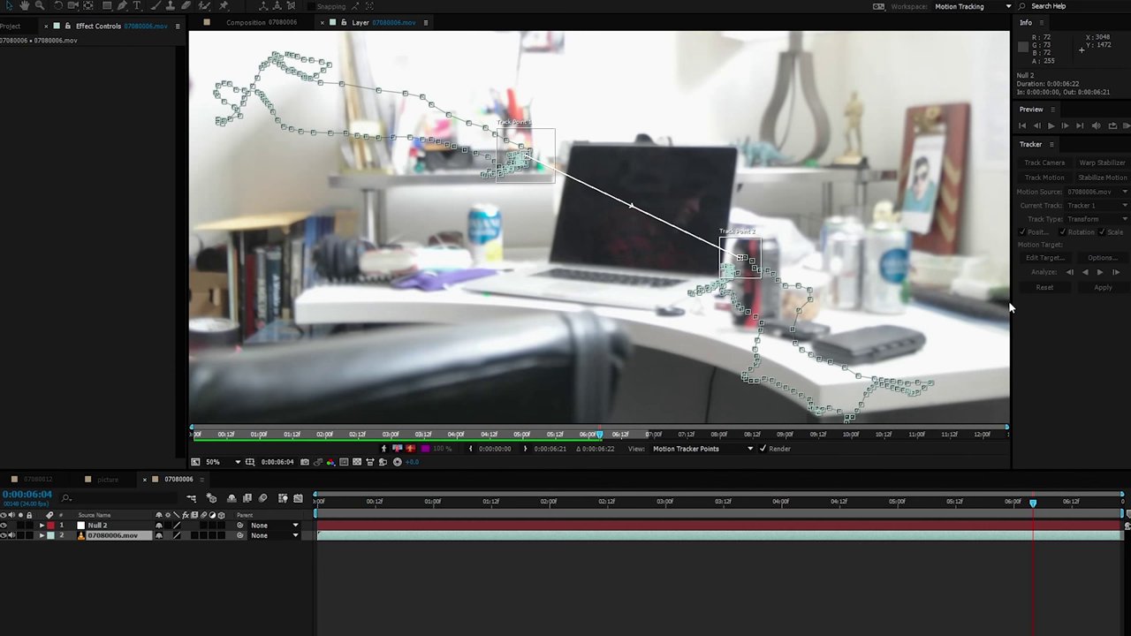
click(1103, 287)
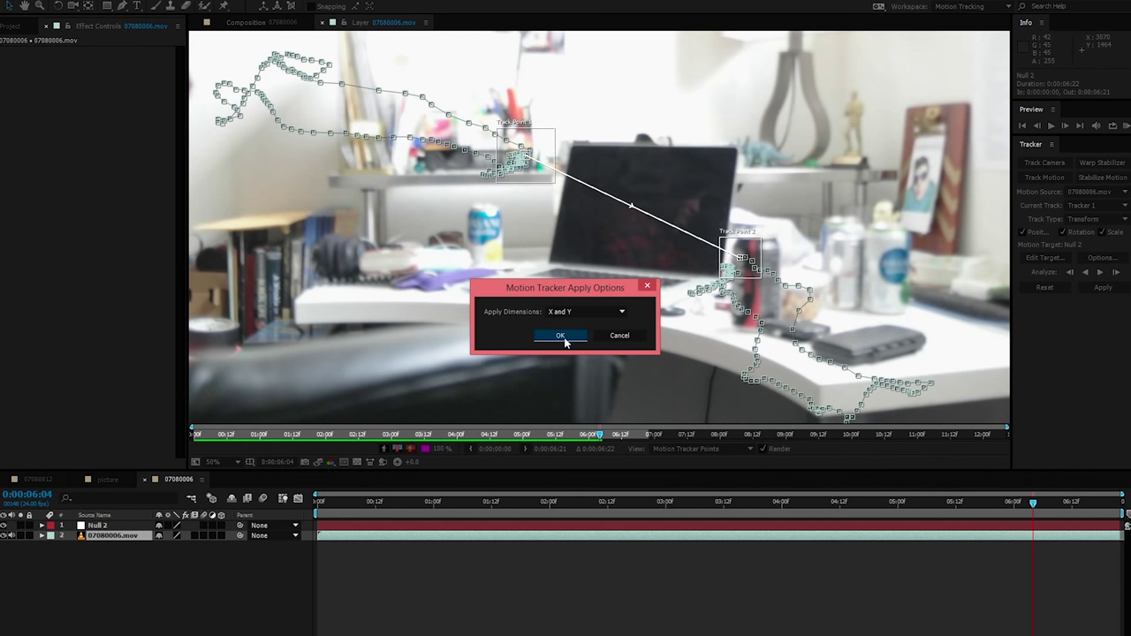
click(561, 336)
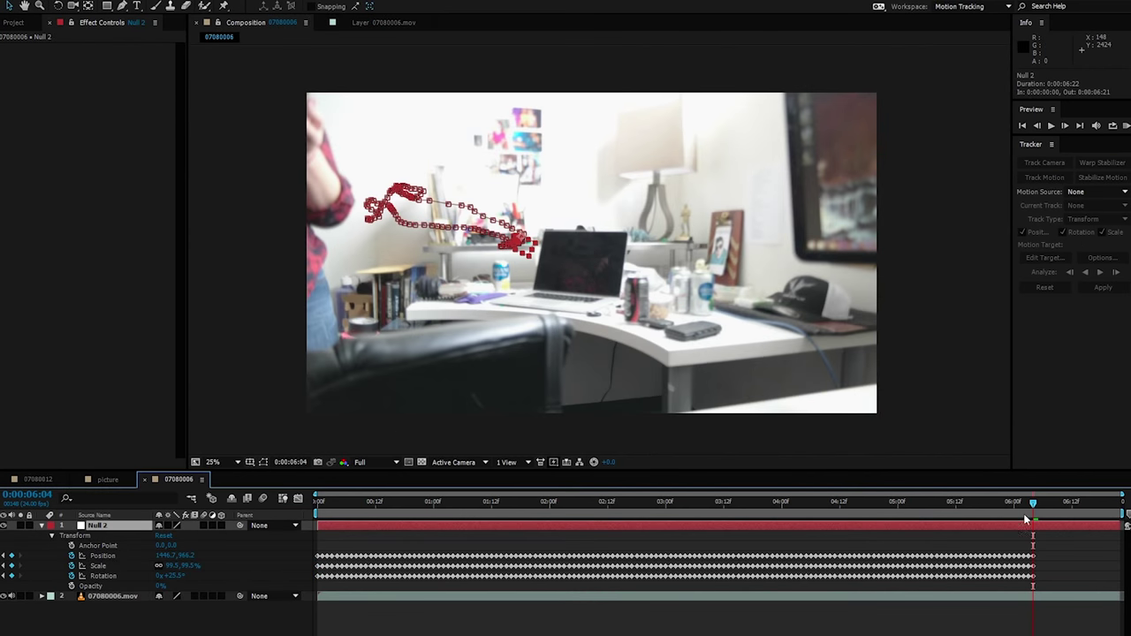
click(911, 501)
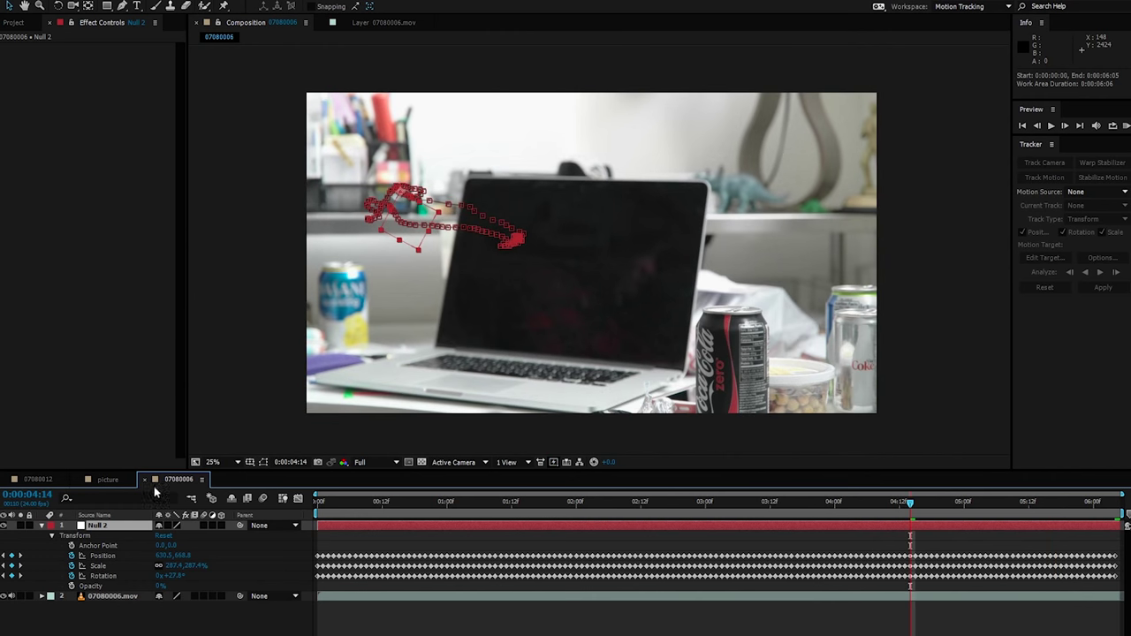